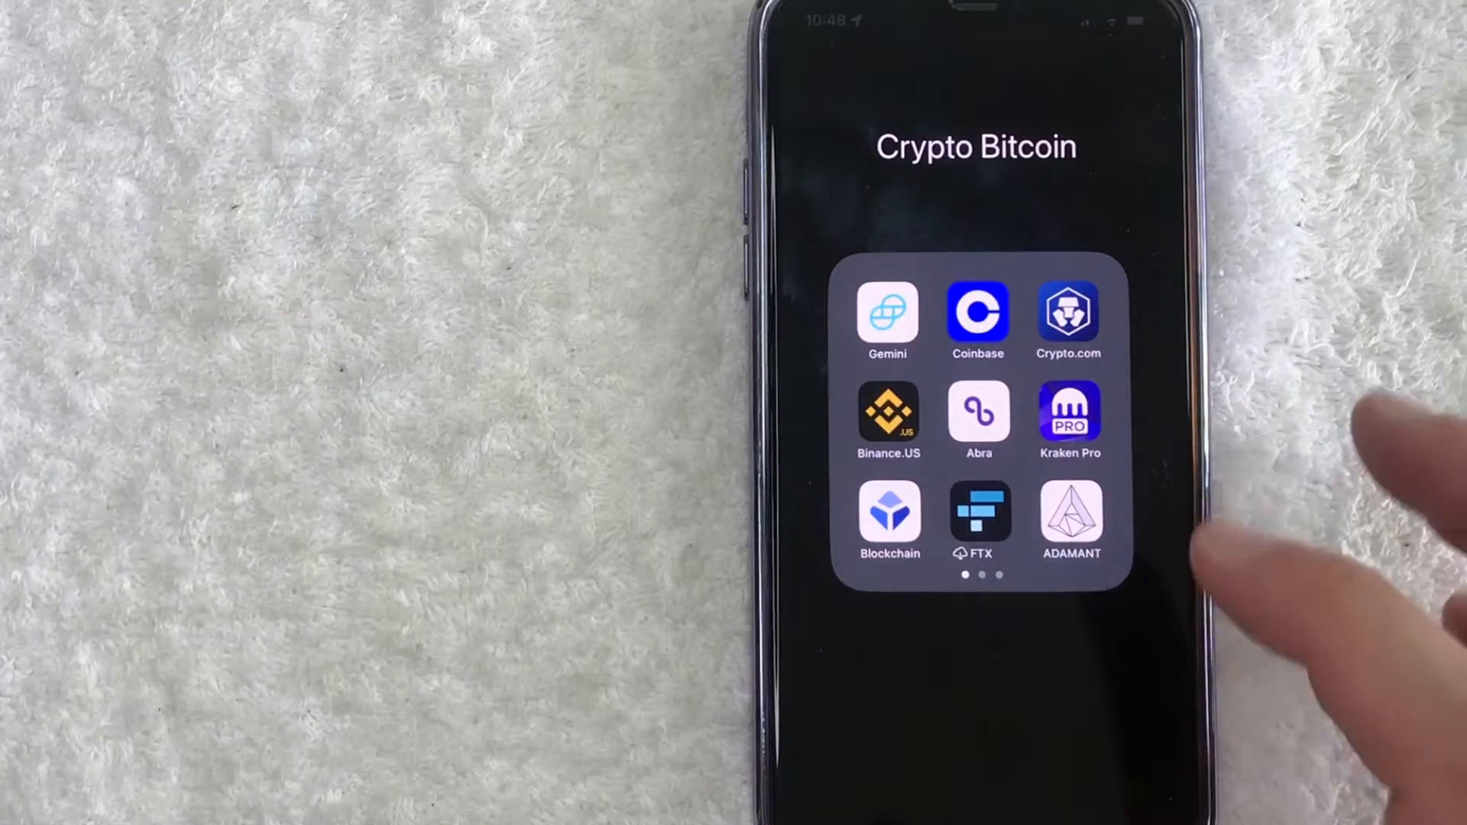
Launch Coinbase from the Crypto Bitcoin folder on the Home Screen.
click(977, 312)
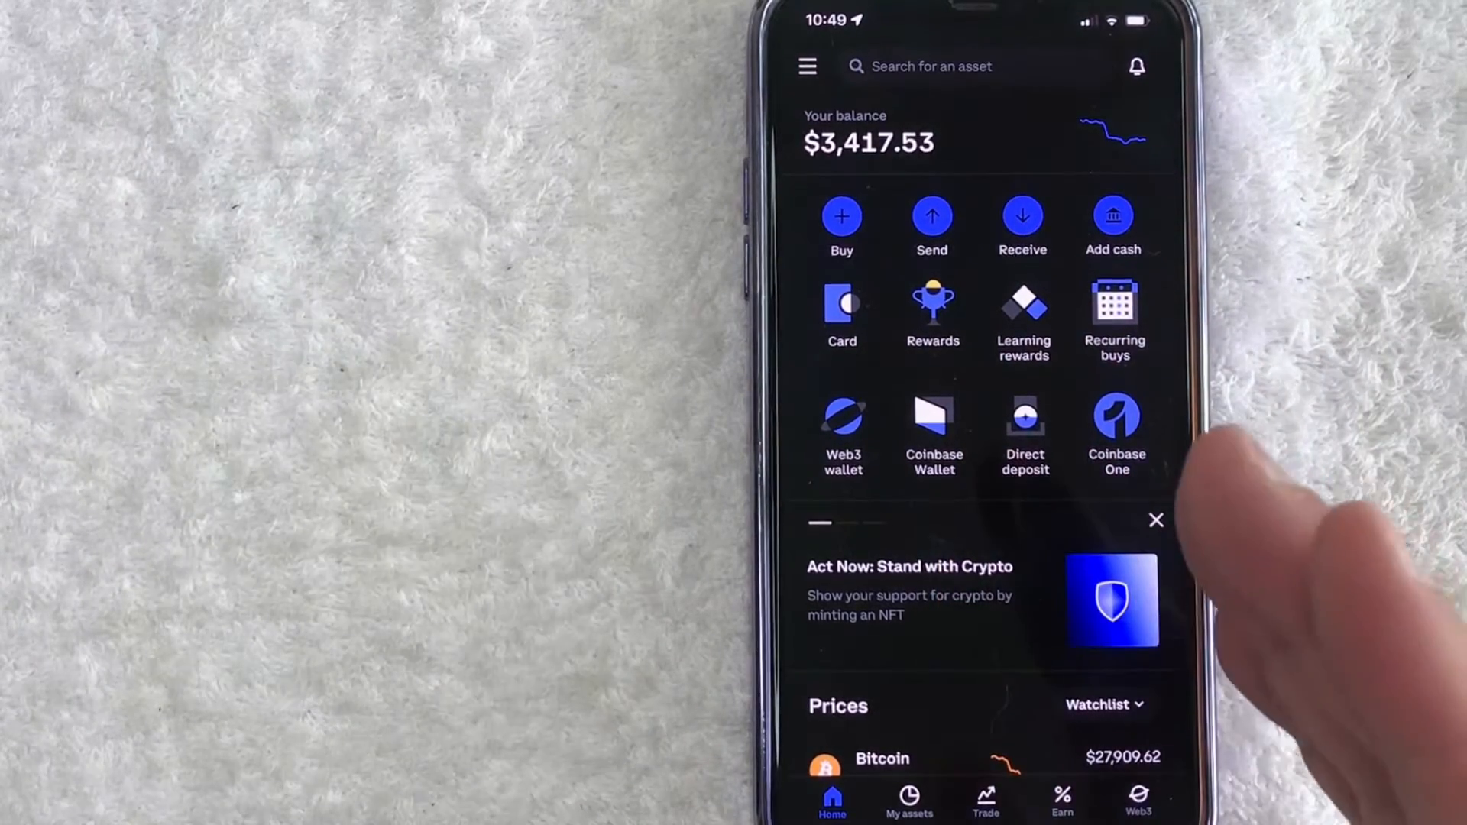
mouse_move(1170, 767)
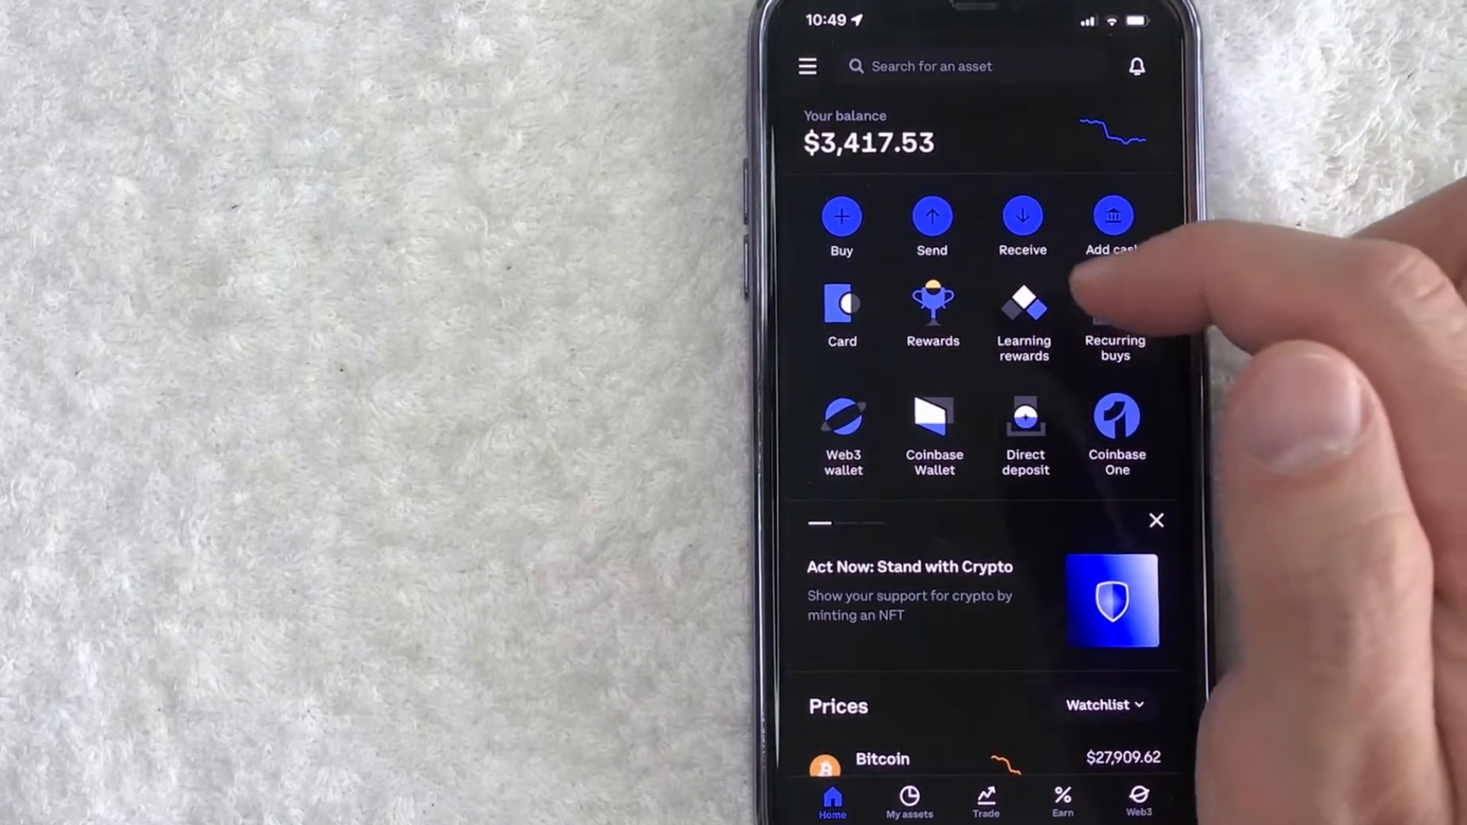
Tap Send on the Coinbase home screen to list crypto holdings.
click(930, 217)
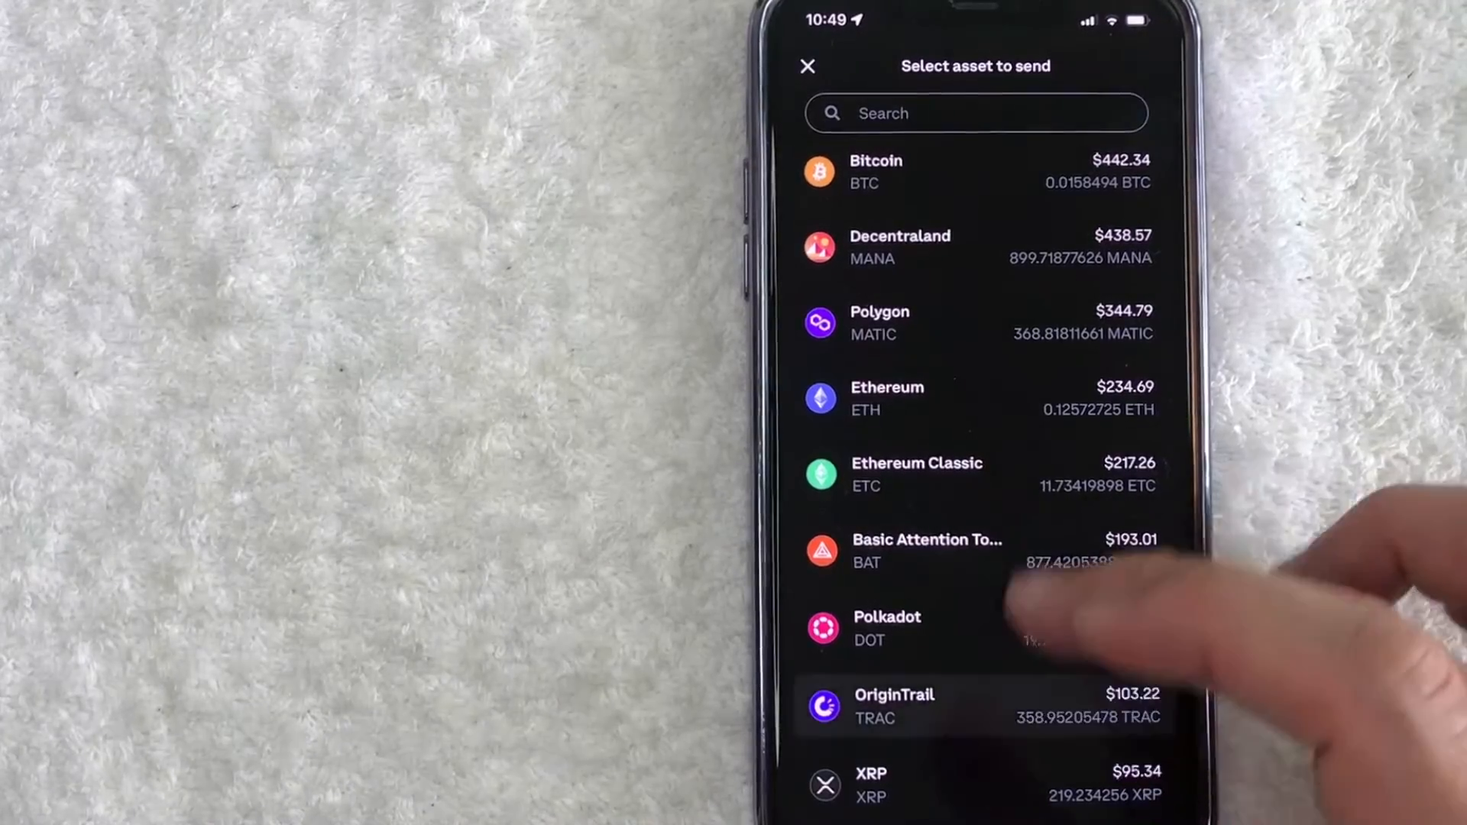
Select Bitcoin from the asset list and open the QR code scanner.
scroll(down, 3)
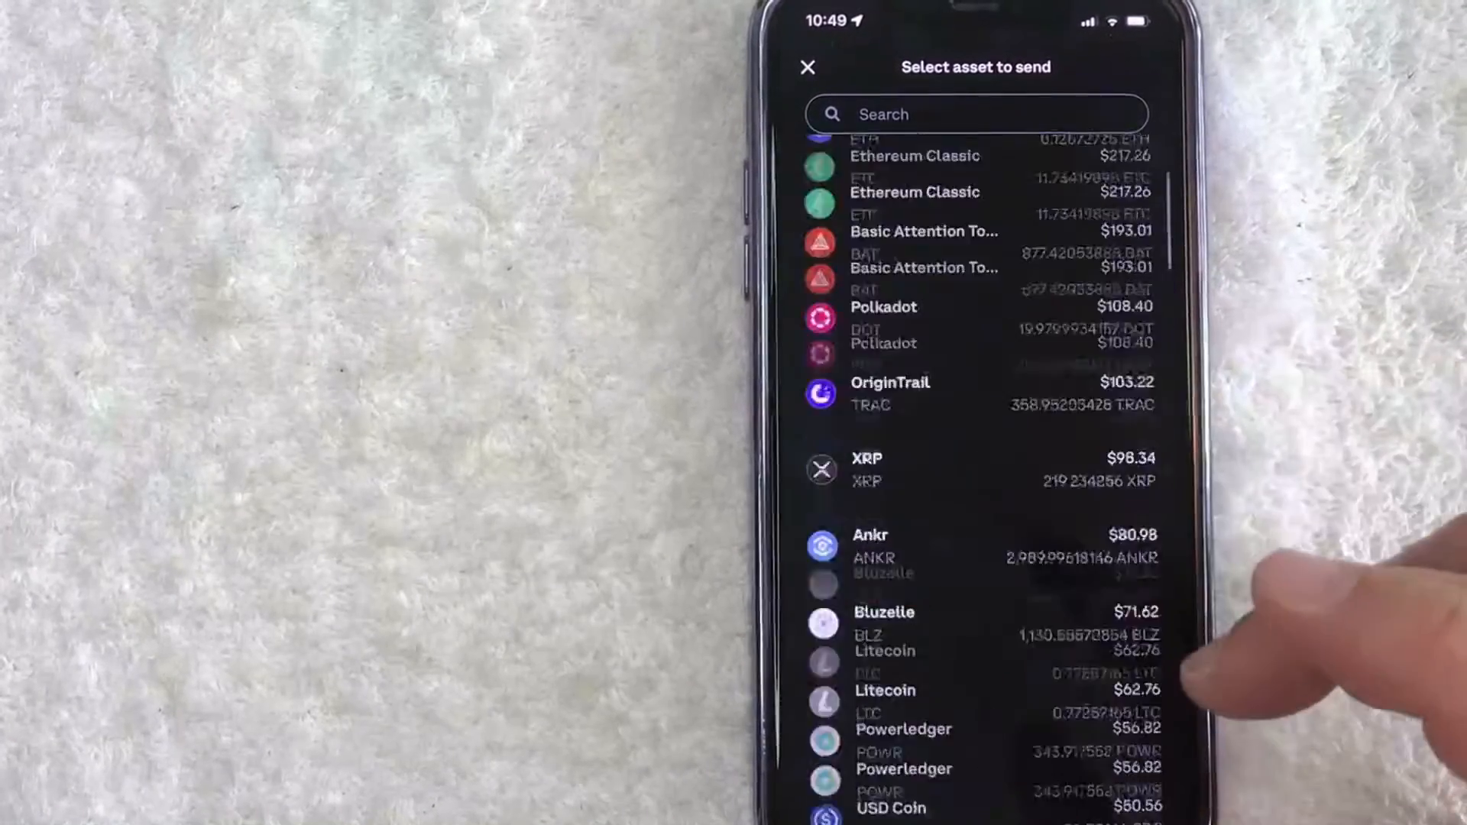
scroll(down, 3)
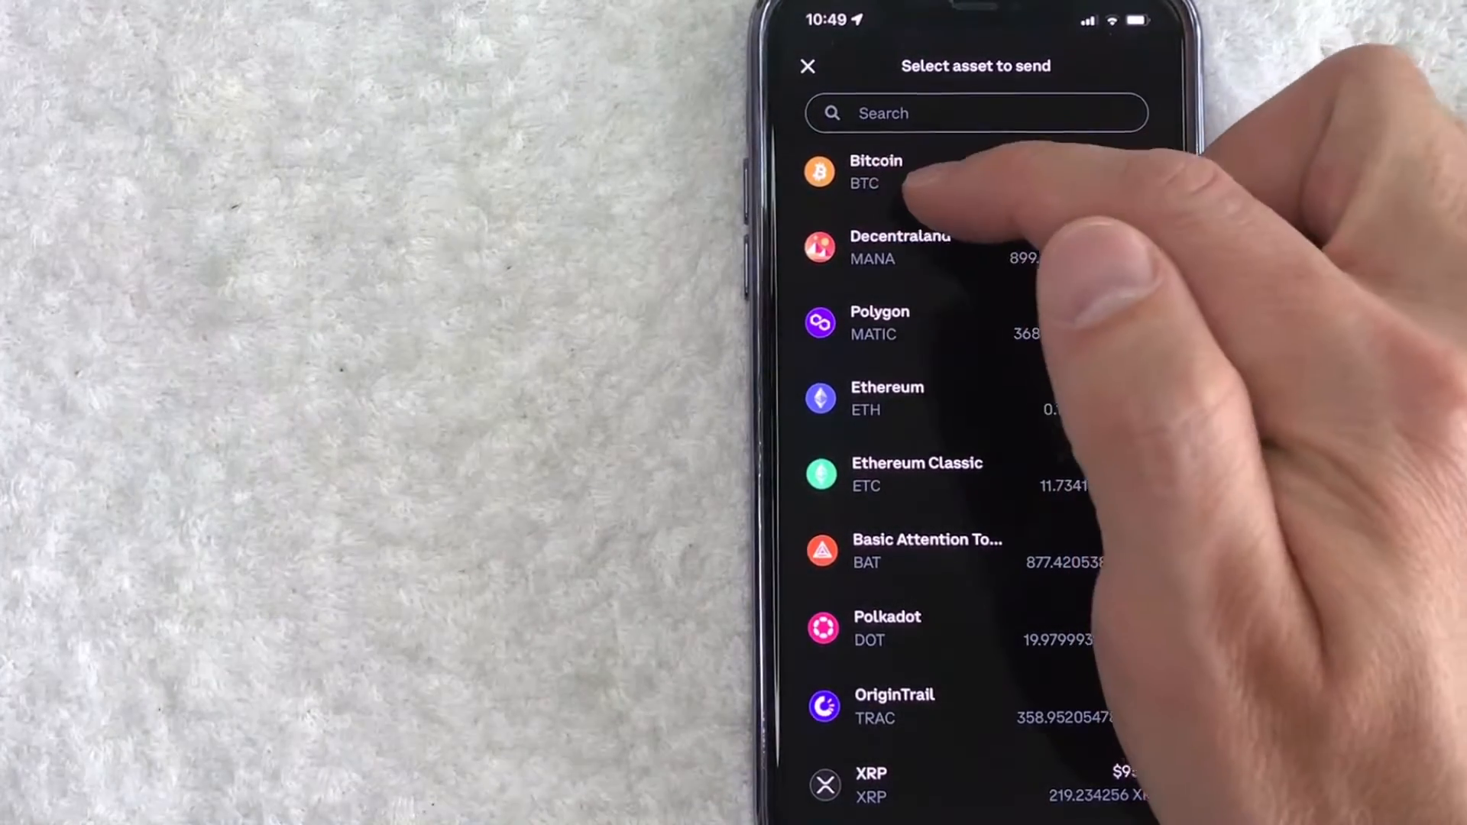
click(875, 173)
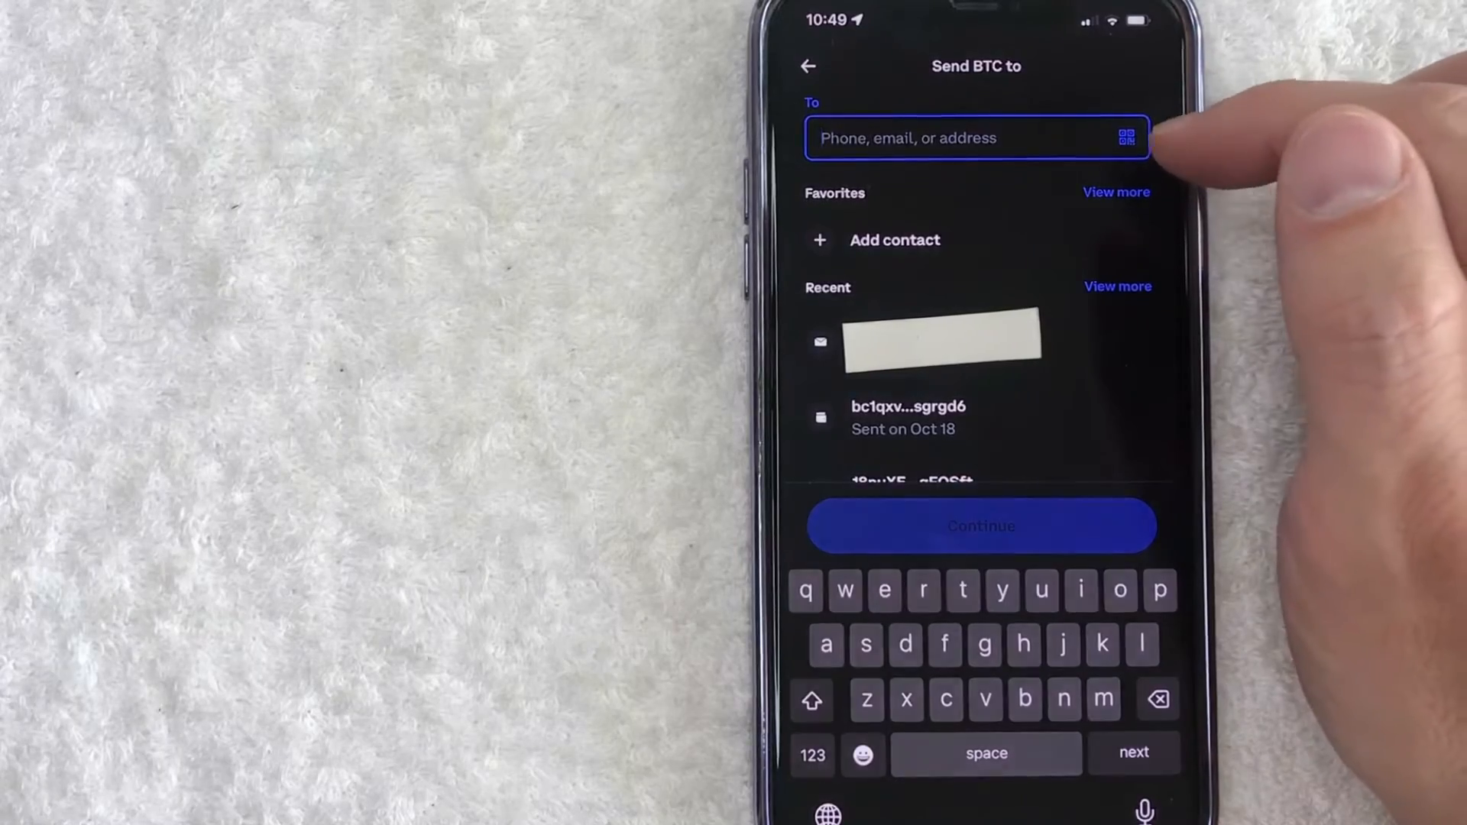
click(1125, 137)
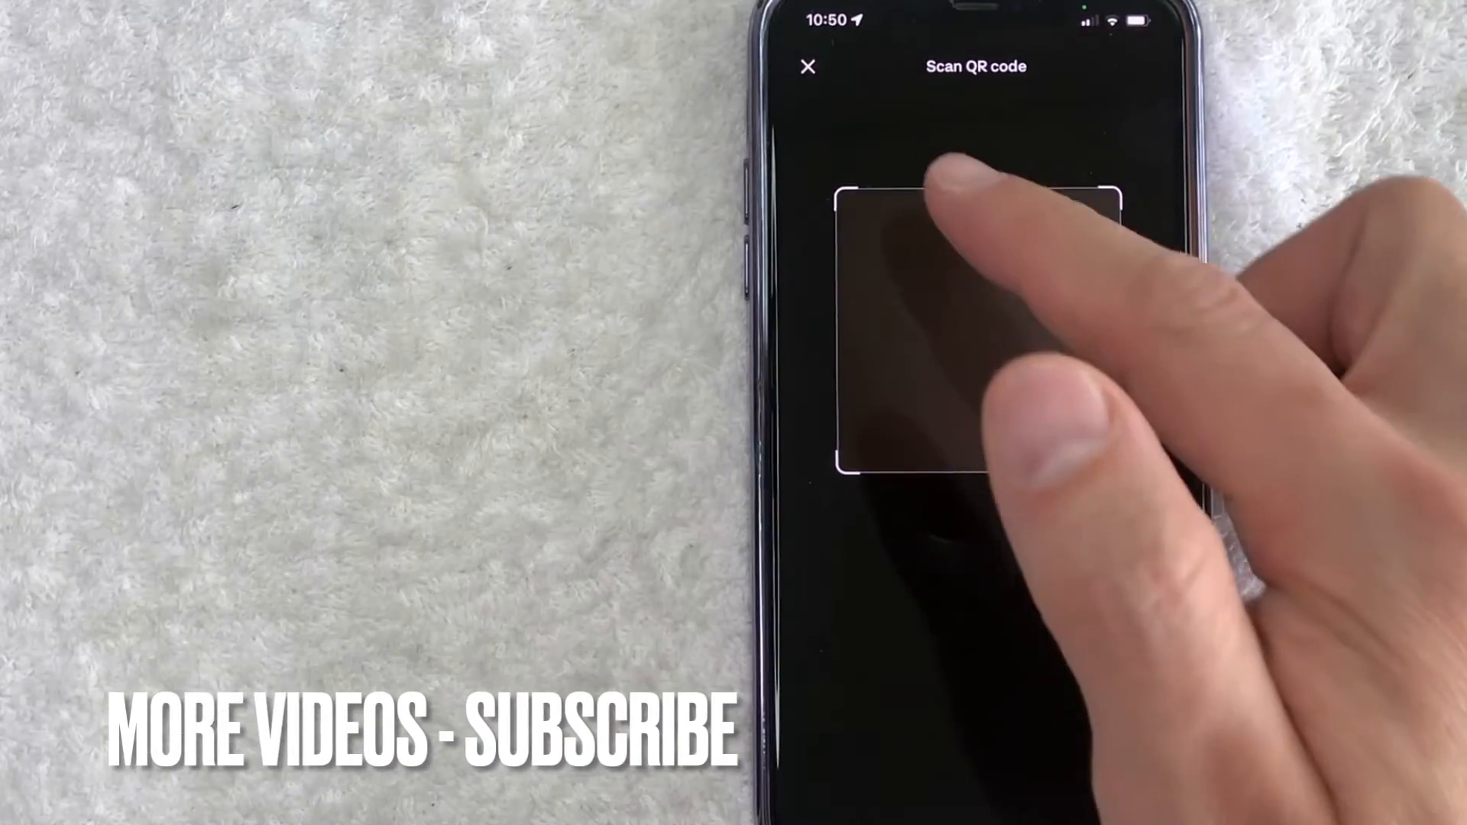